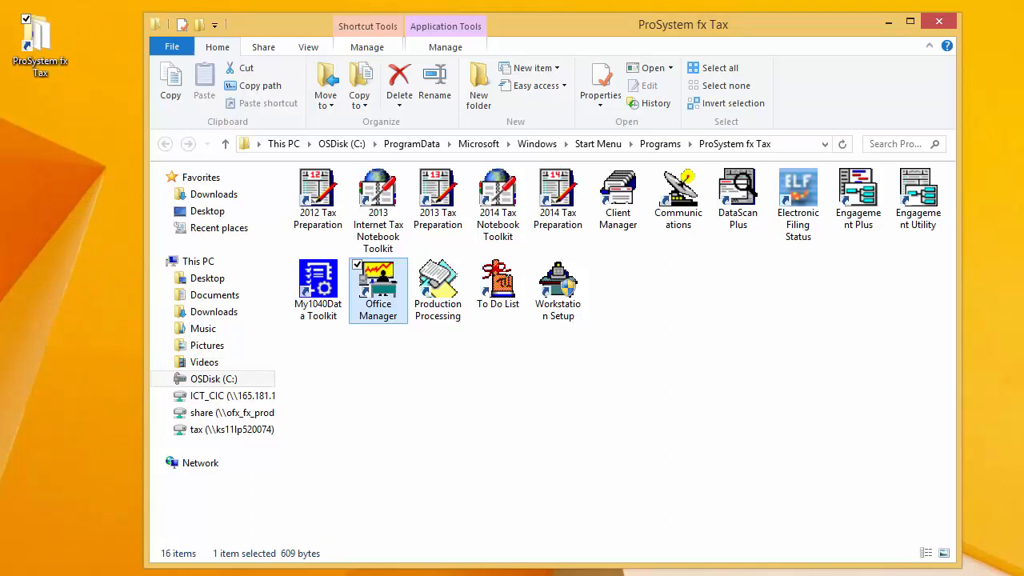
# - Launch Office Manager from the ProSystem fx Tax folder shortcut
pyautogui.doubleClick(378, 280)
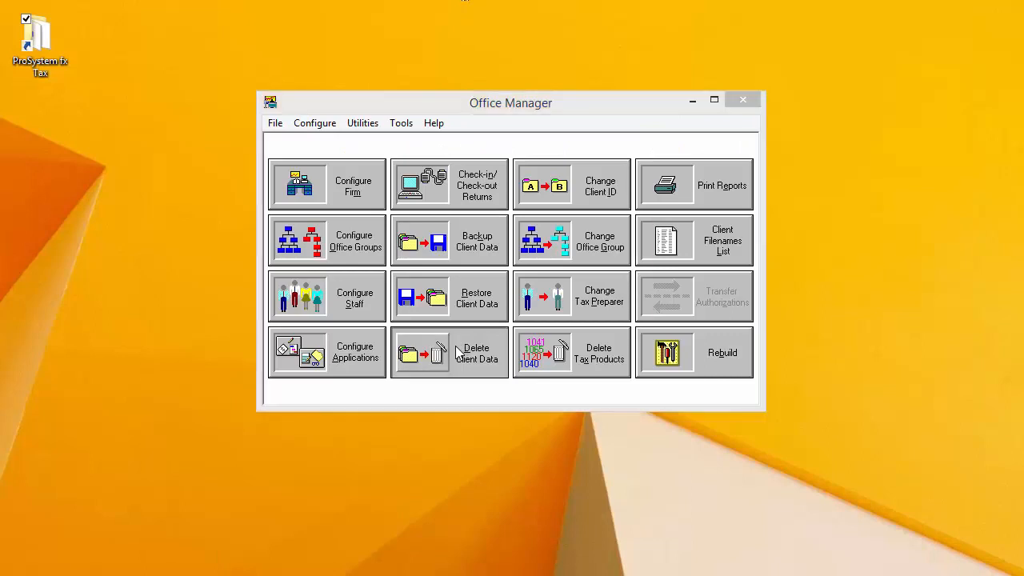
# - Open Delete Client Data and review the Tax year dropdown choices
pyautogui.click(449, 352)
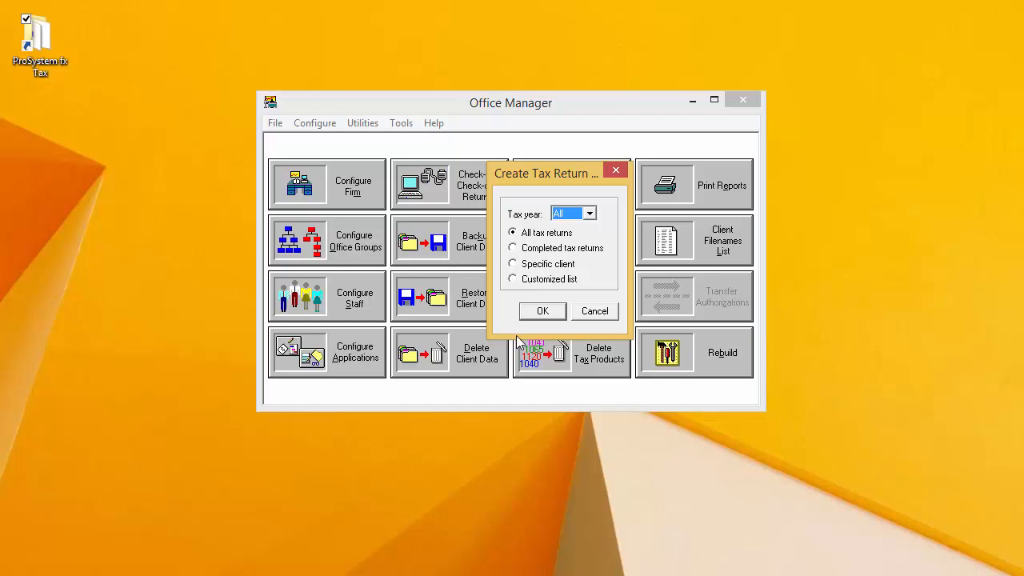
pyautogui.moveTo(588, 226)
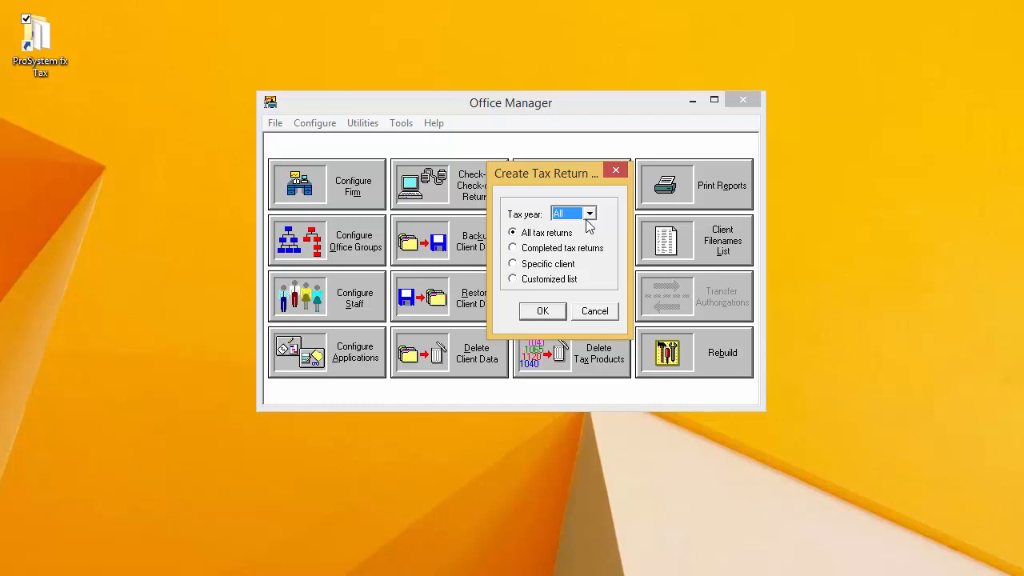
pyautogui.click(589, 213)
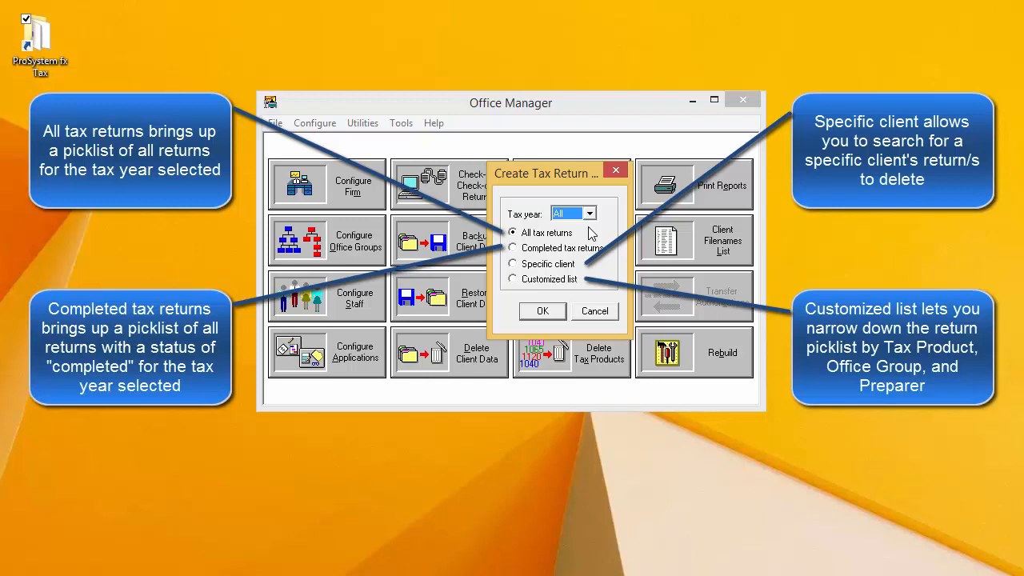
pyautogui.moveTo(542, 268)
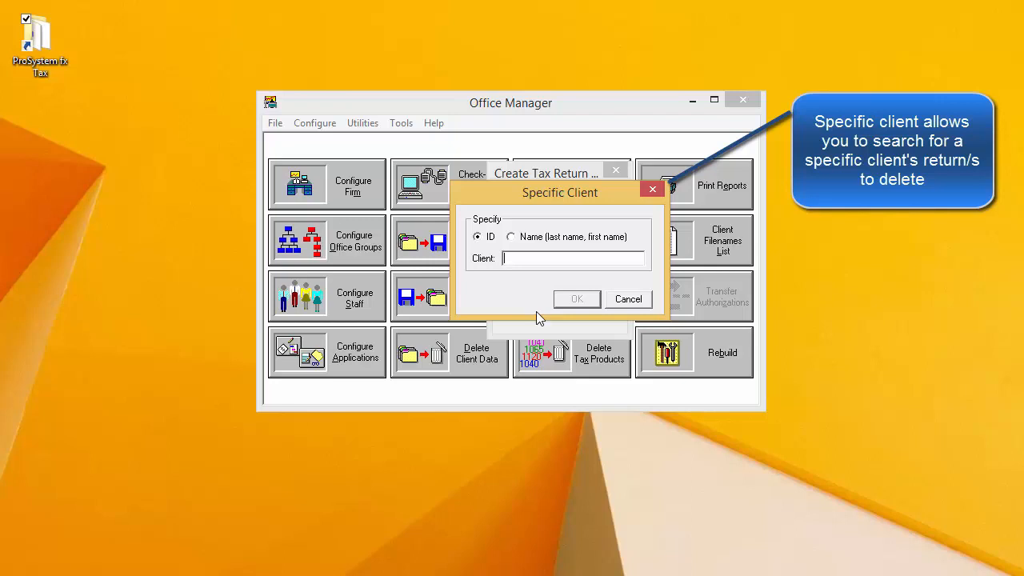
pyautogui.moveTo(600, 310)
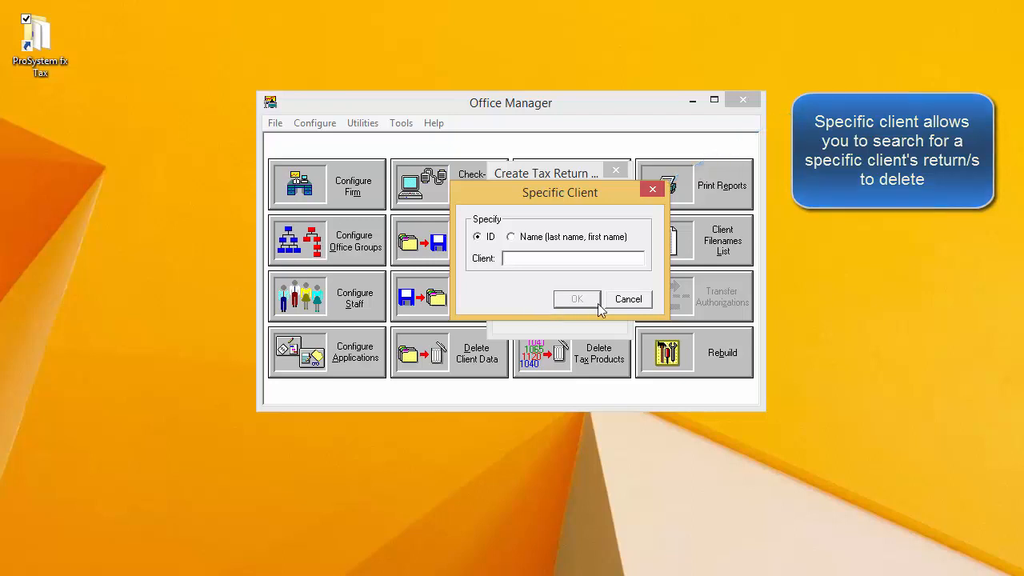
# - Dismiss the Specific Client and Custom Tax Return List dialogs, then choose All tax returns
pyautogui.click(628, 298)
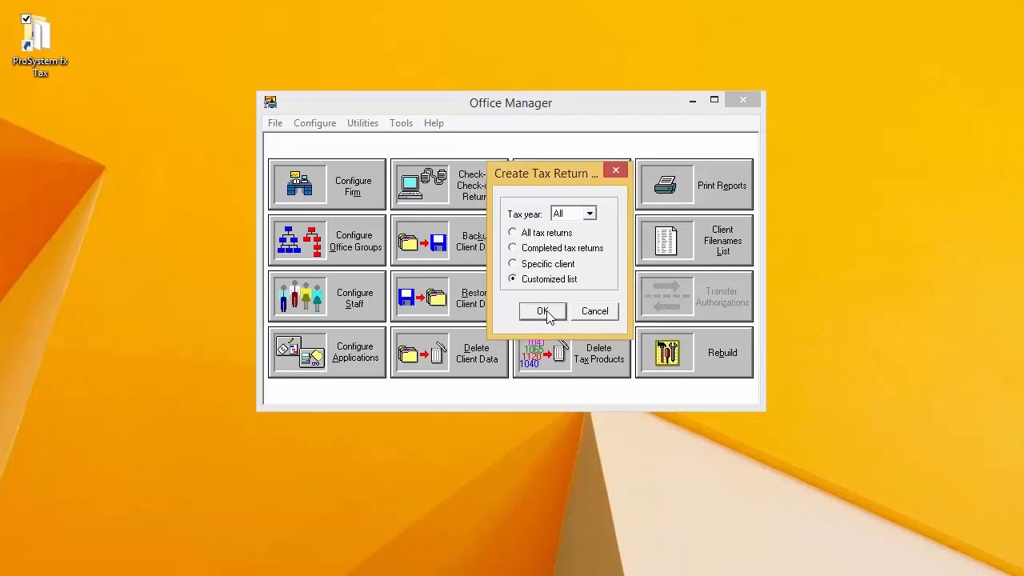
pyautogui.click(542, 311)
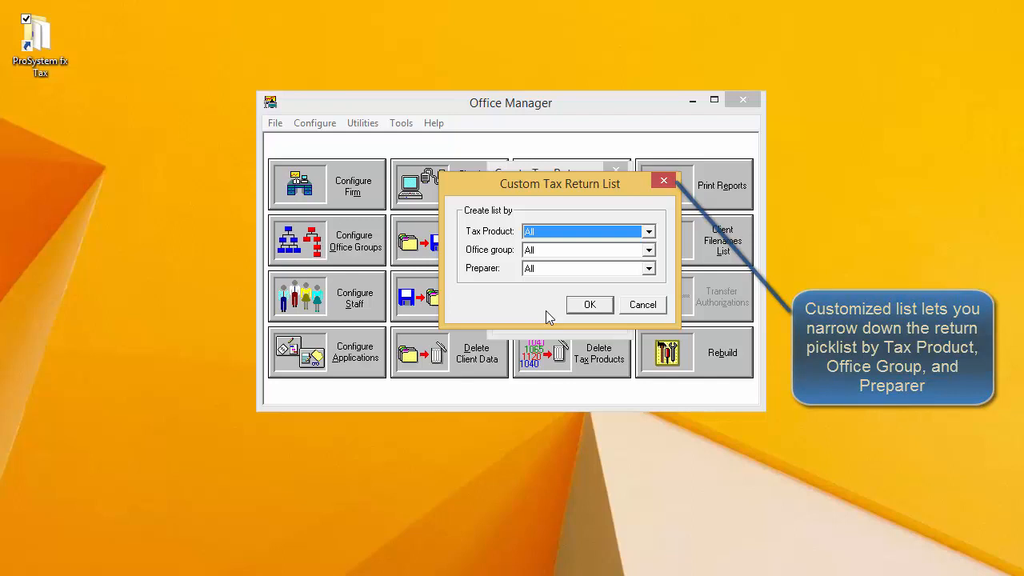
pyautogui.click(642, 304)
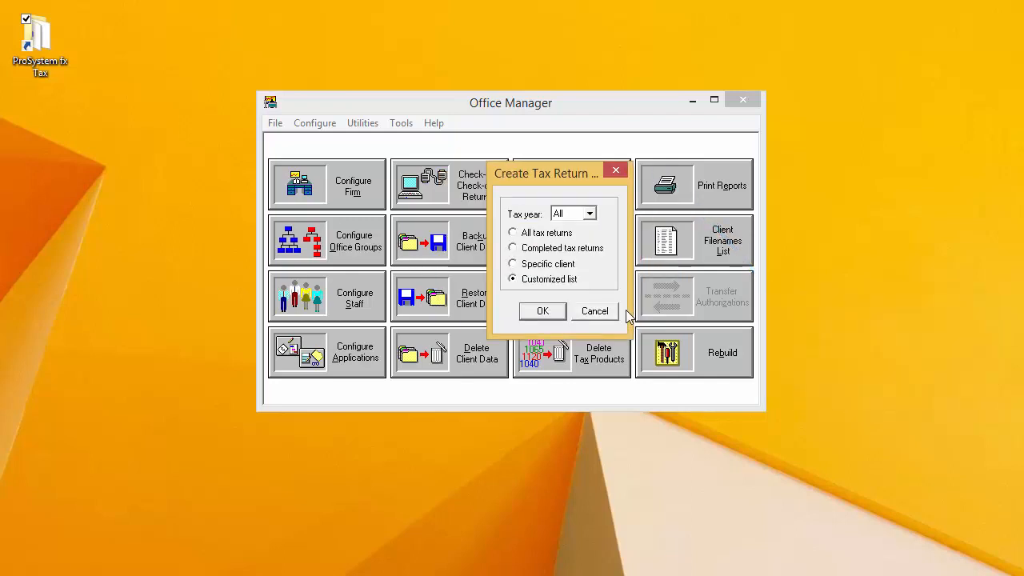
pyautogui.moveTo(586, 277)
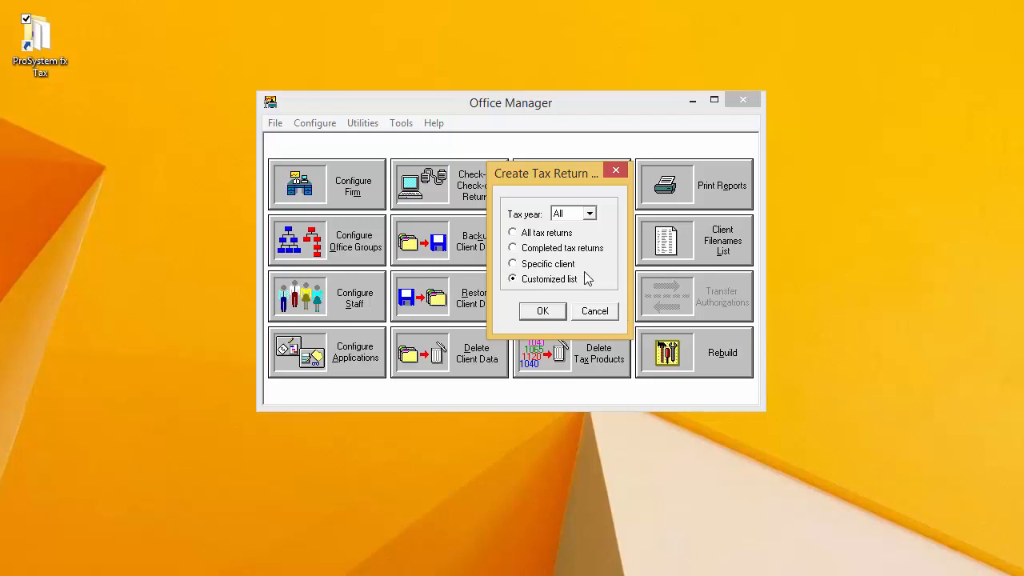
pyautogui.click(513, 232)
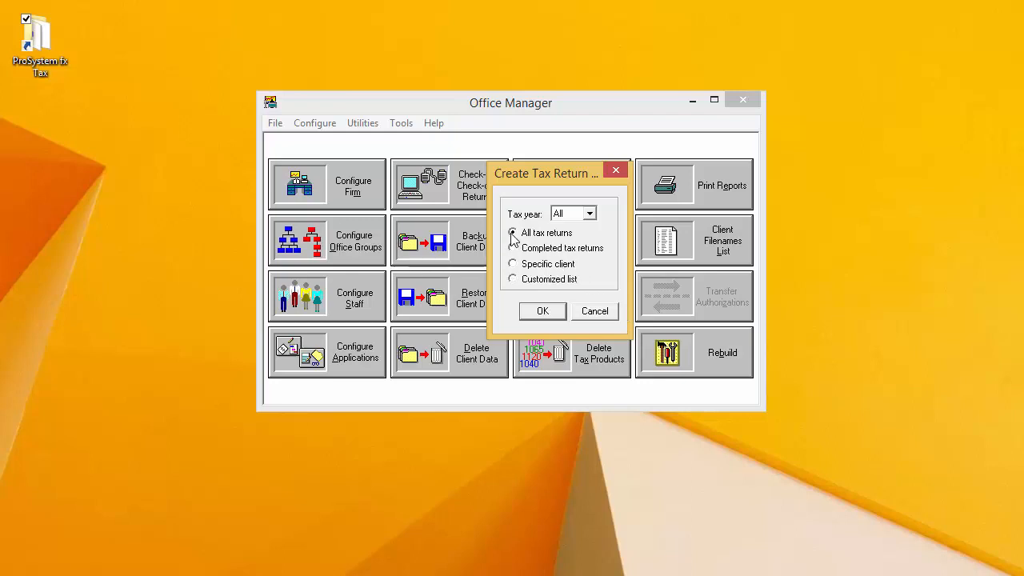
# - Confirm All tax returns to open Select Tax Returns for Deletion
pyautogui.click(513, 233)
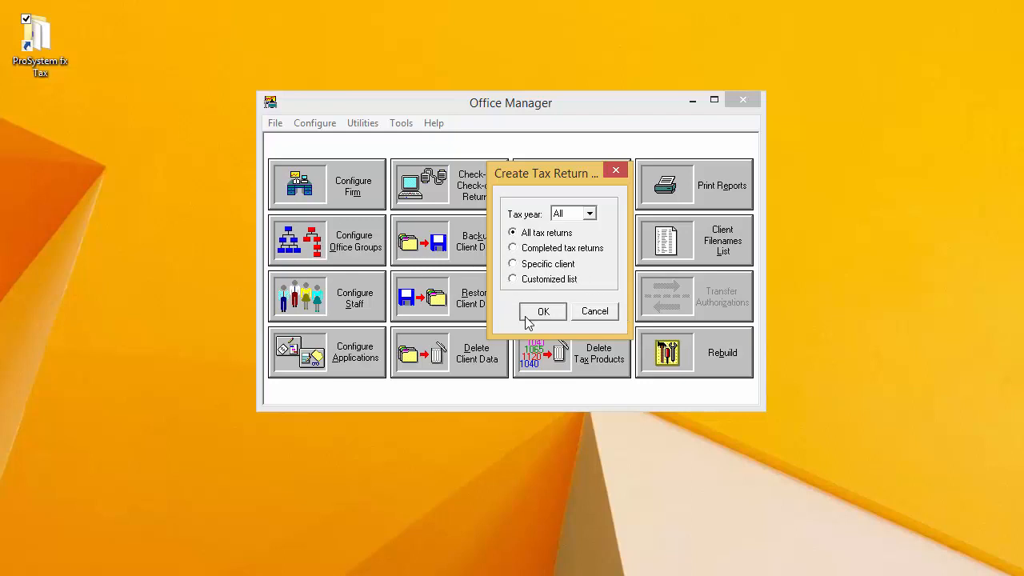
pyautogui.click(543, 311)
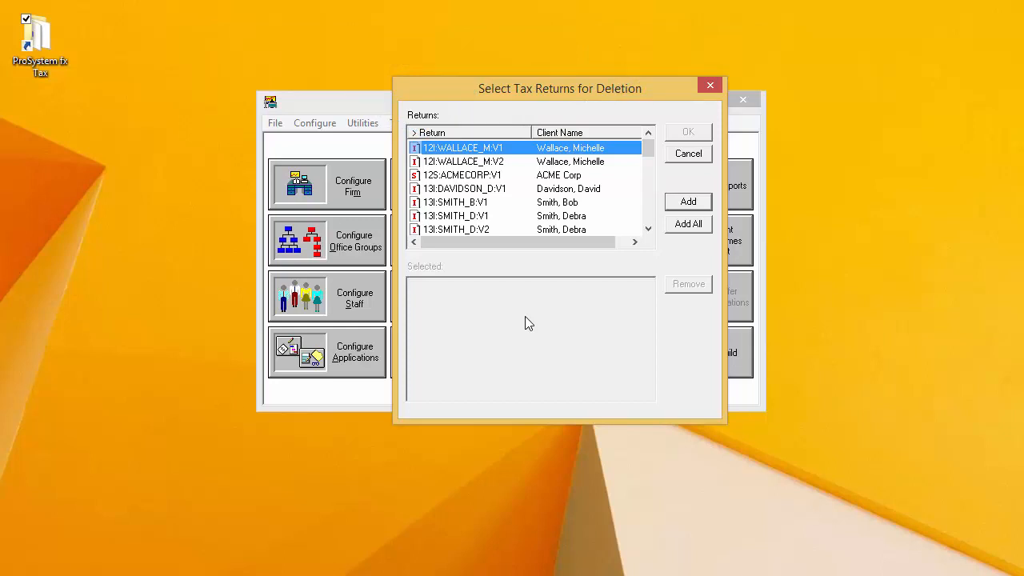
pyautogui.moveTo(565, 185)
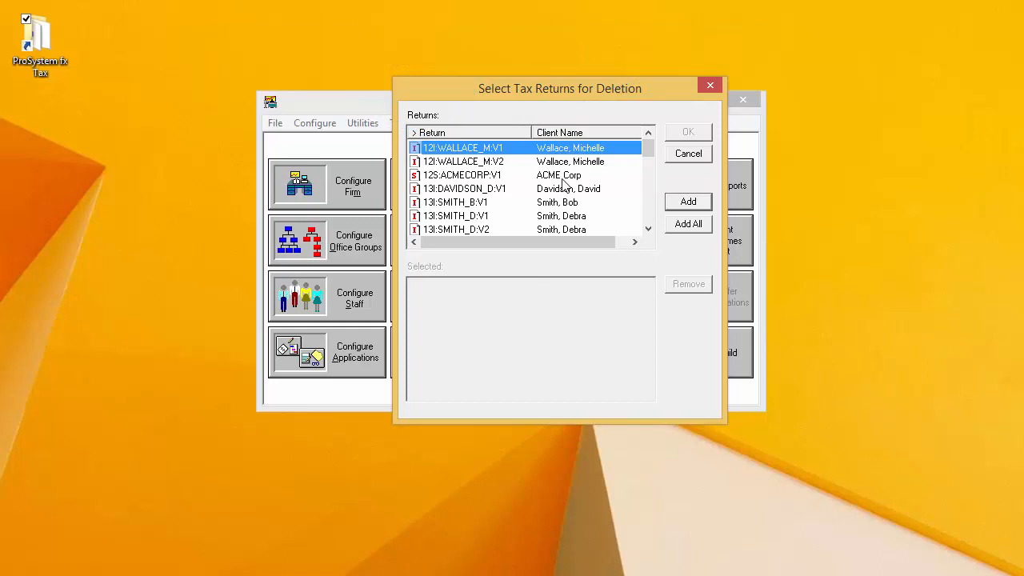
pyautogui.click(688, 200)
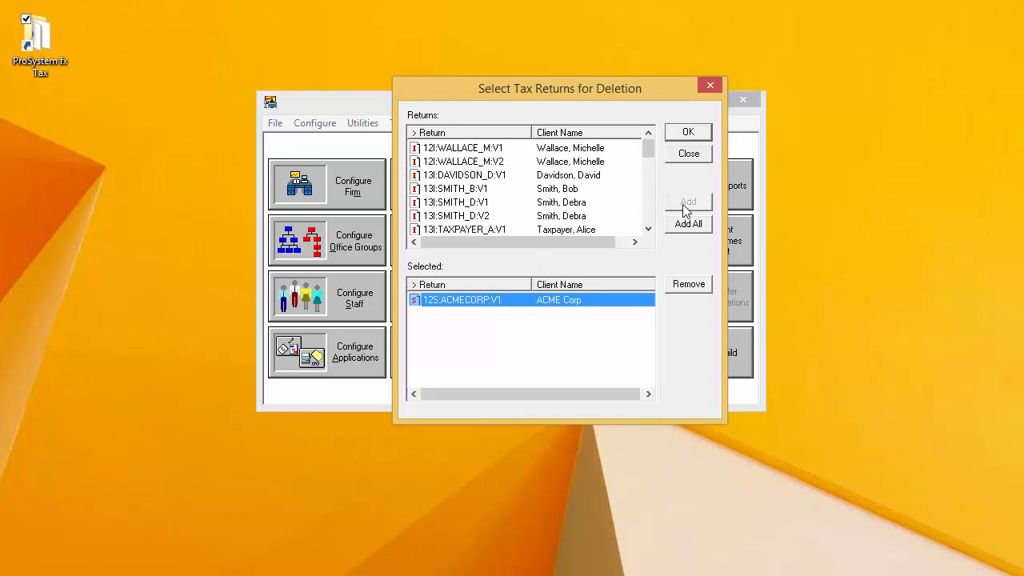
pyautogui.click(496, 147)
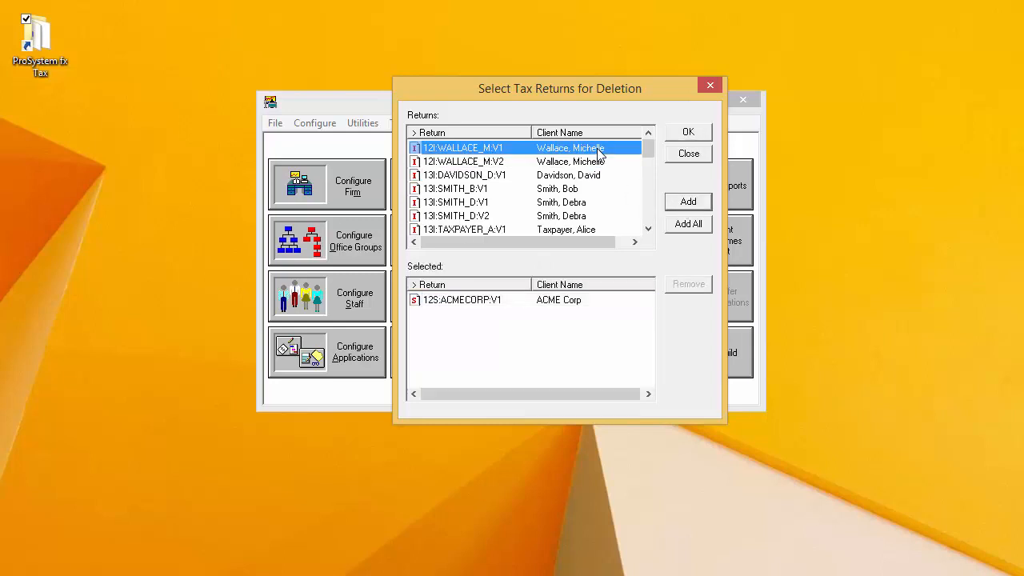
pyautogui.moveTo(595, 182)
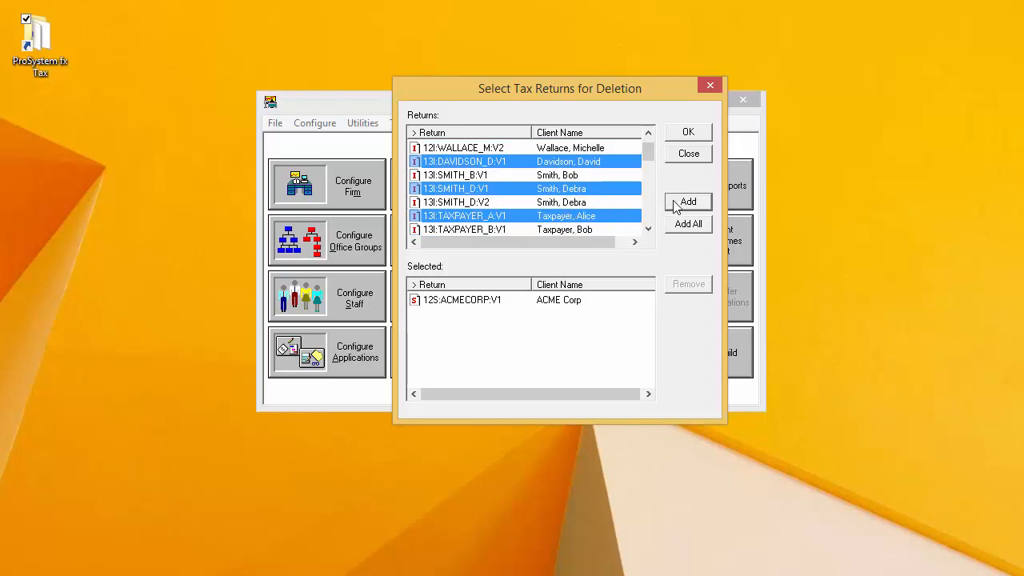
pyautogui.click(687, 202)
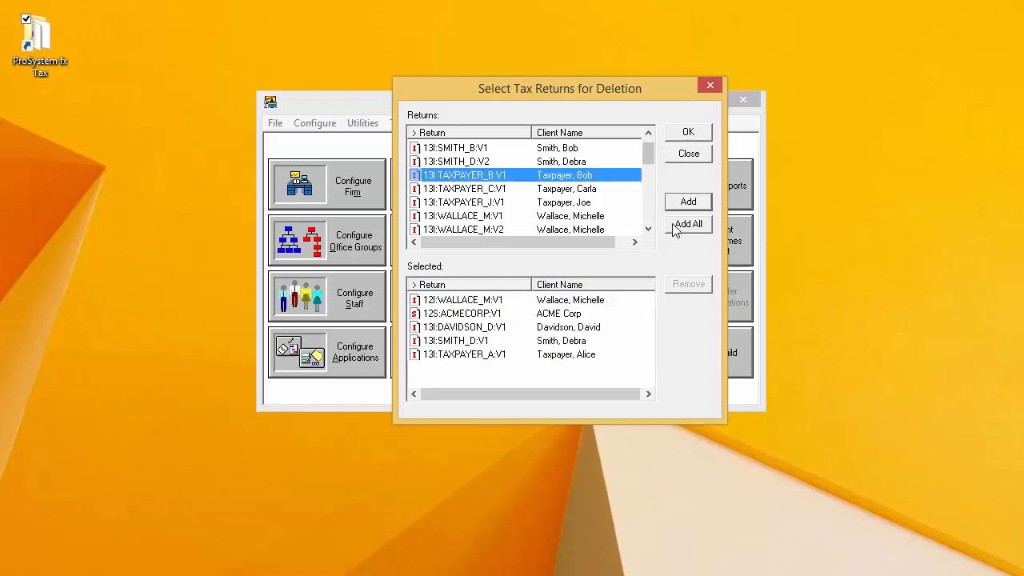
pyautogui.click(688, 224)
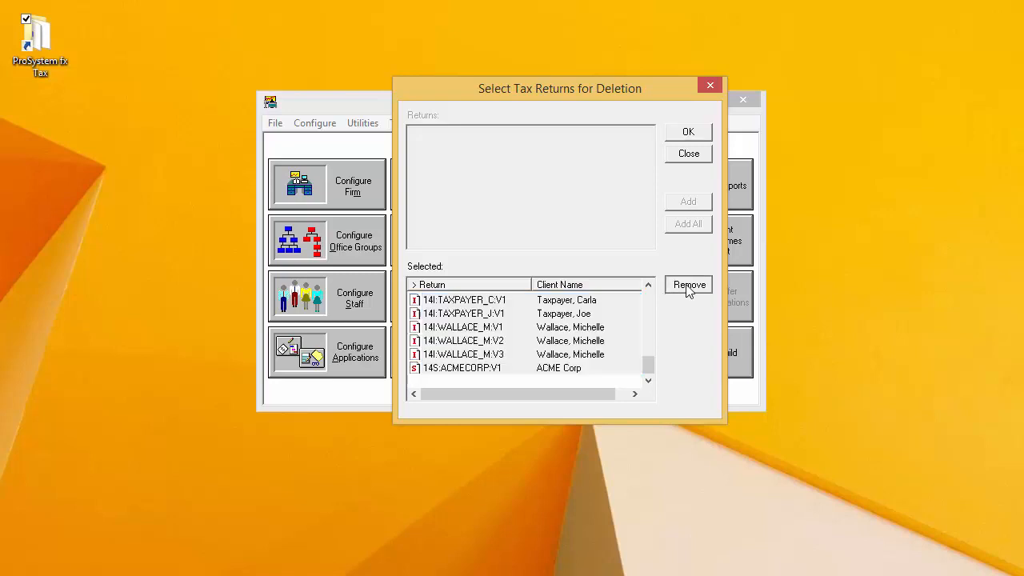
pyautogui.click(688, 284)
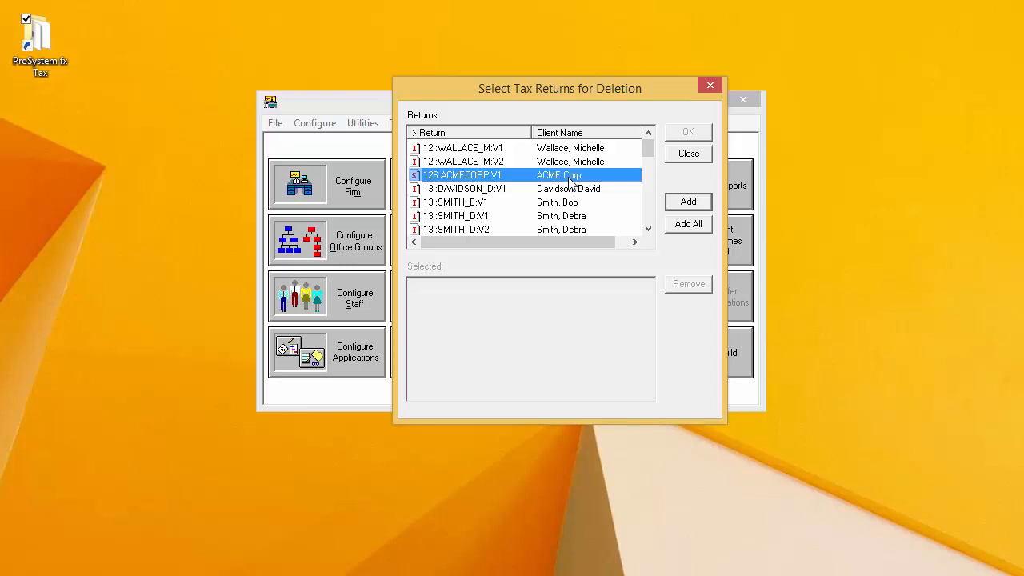
pyautogui.moveTo(574, 168)
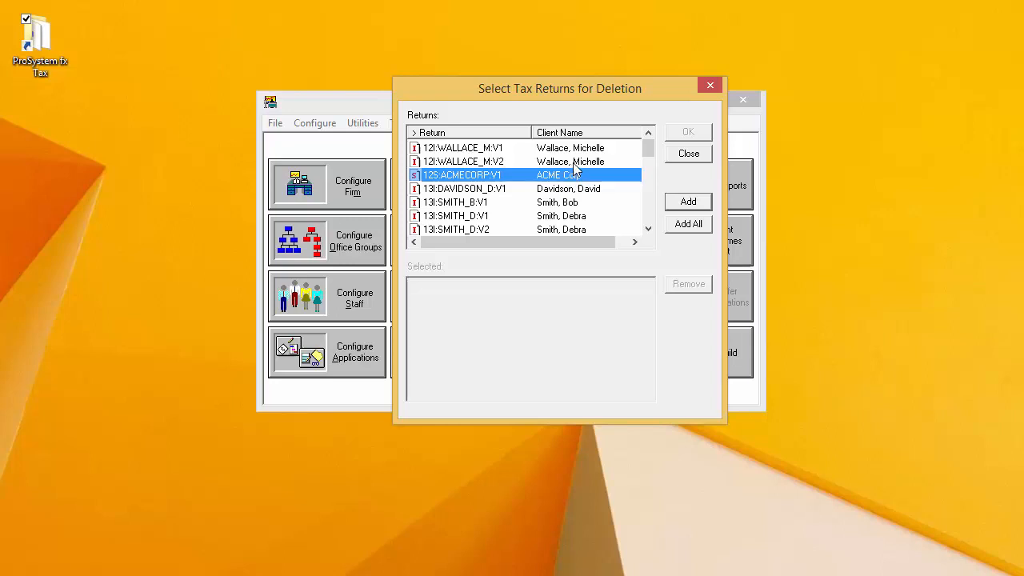
pyautogui.click(688, 201)
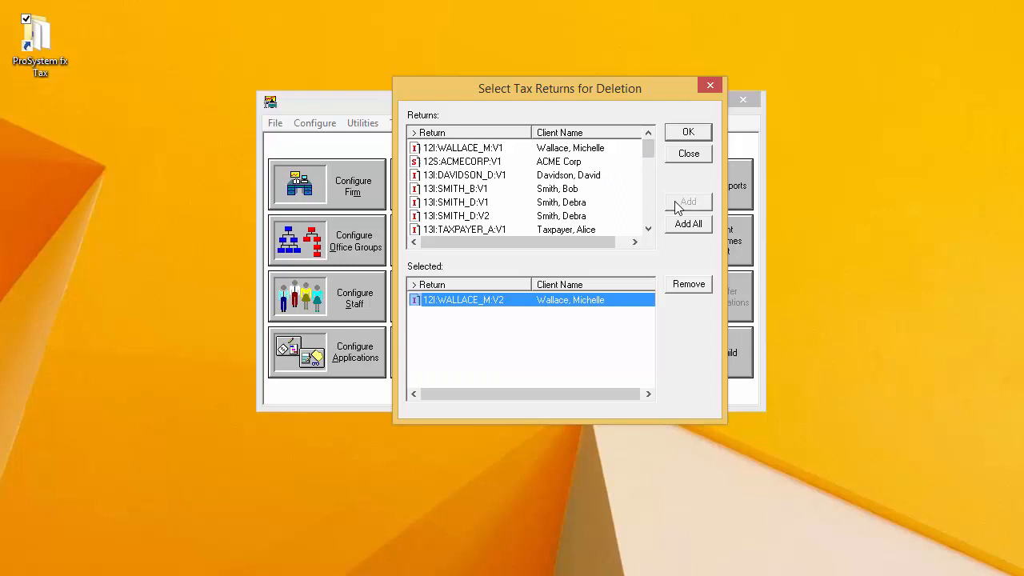
pyautogui.moveTo(502, 206)
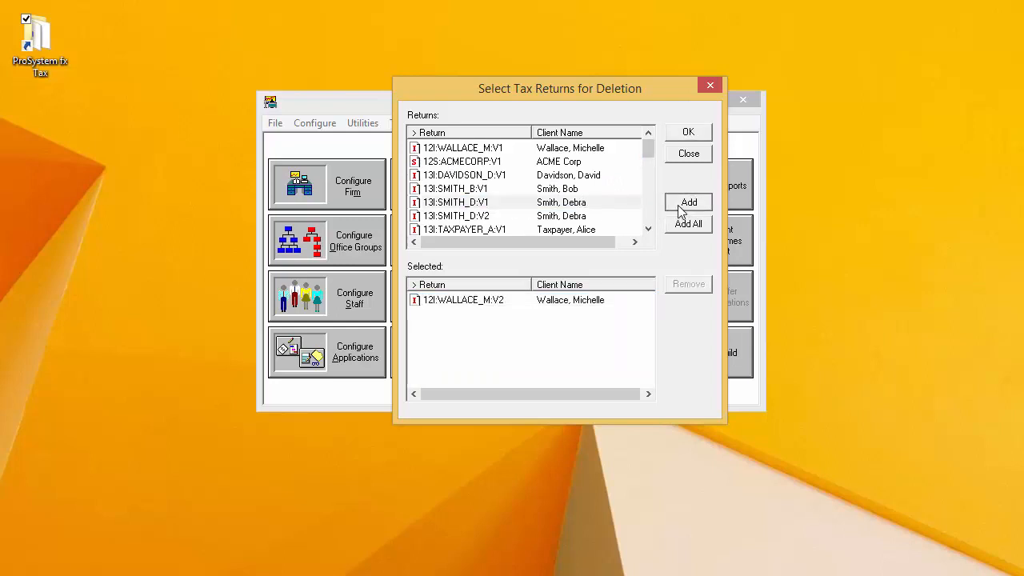
pyautogui.click(688, 201)
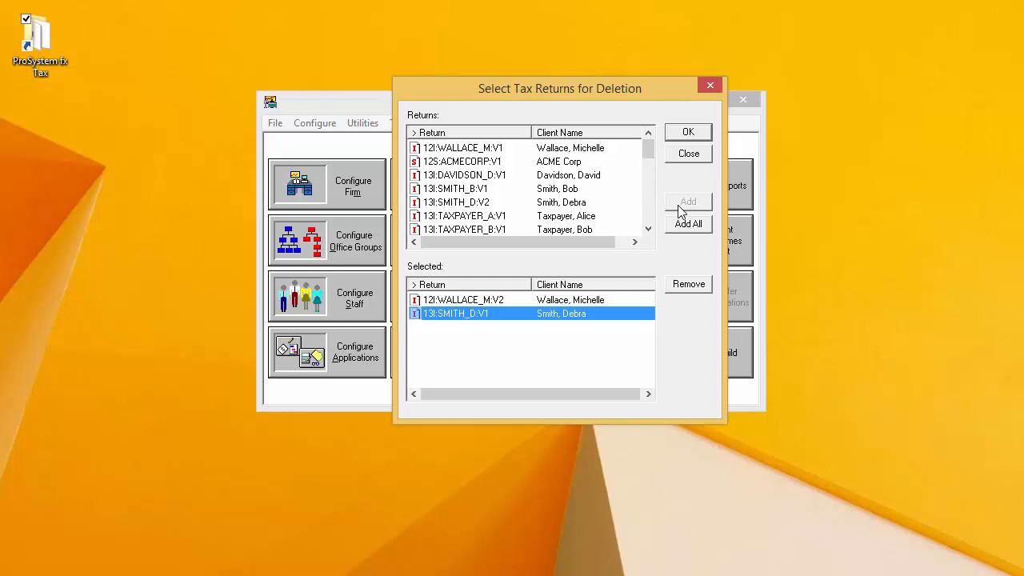
pyautogui.moveTo(676, 143)
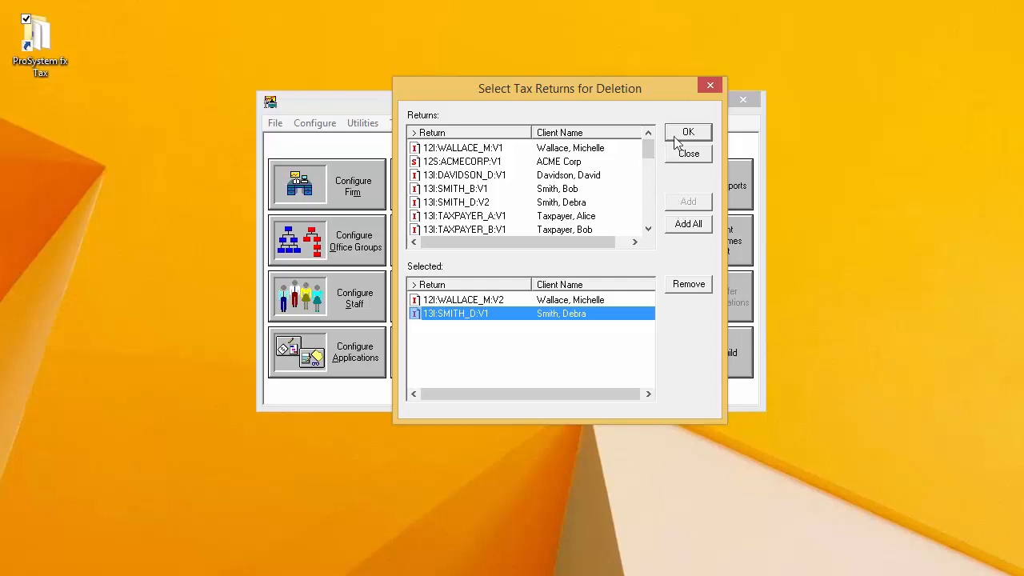
# - Delete the two queued returns, confirming with Yes in Tax Return Delete
pyautogui.click(687, 132)
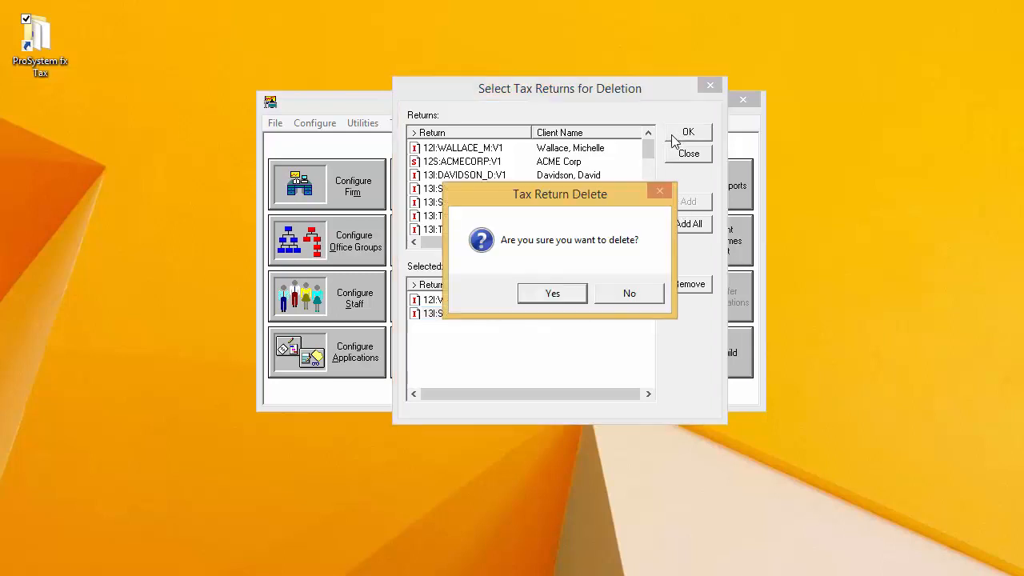
pyautogui.moveTo(600, 272)
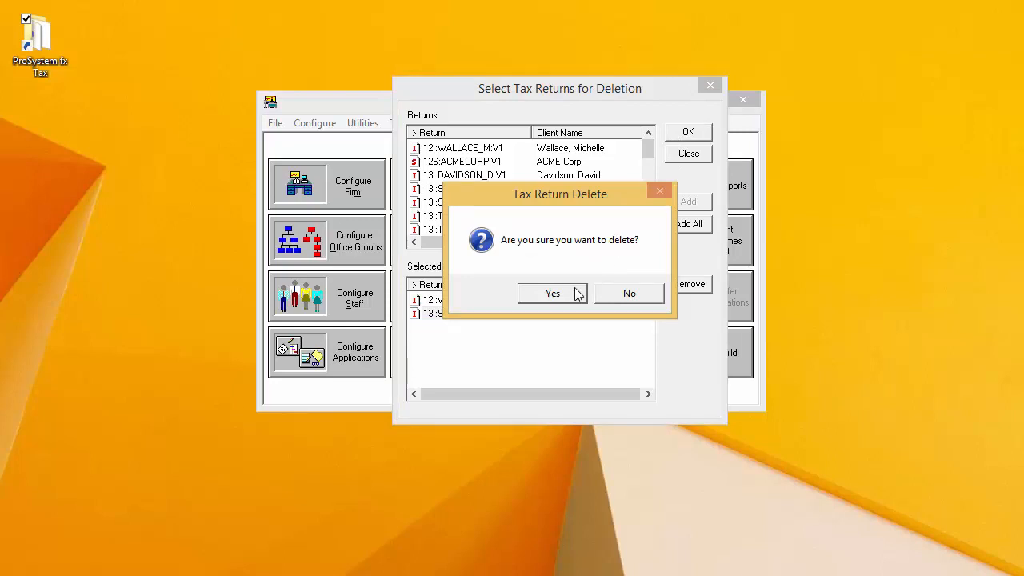
pyautogui.click(552, 292)
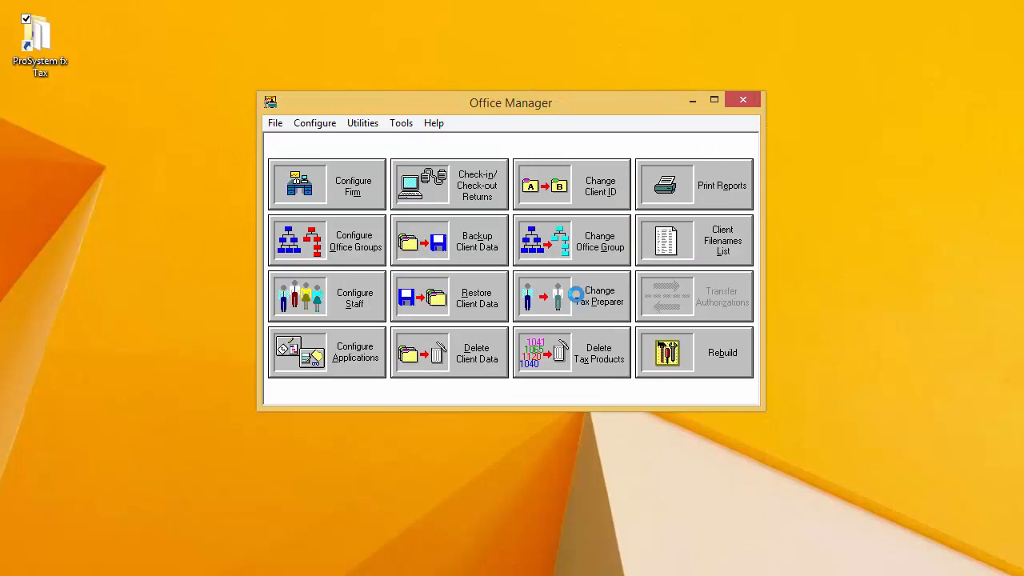